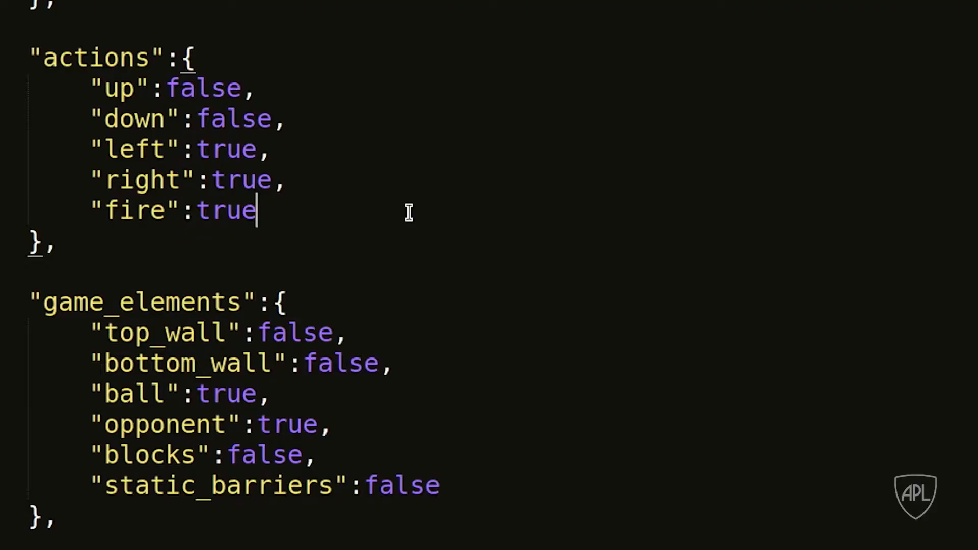
scroll("down", 3)
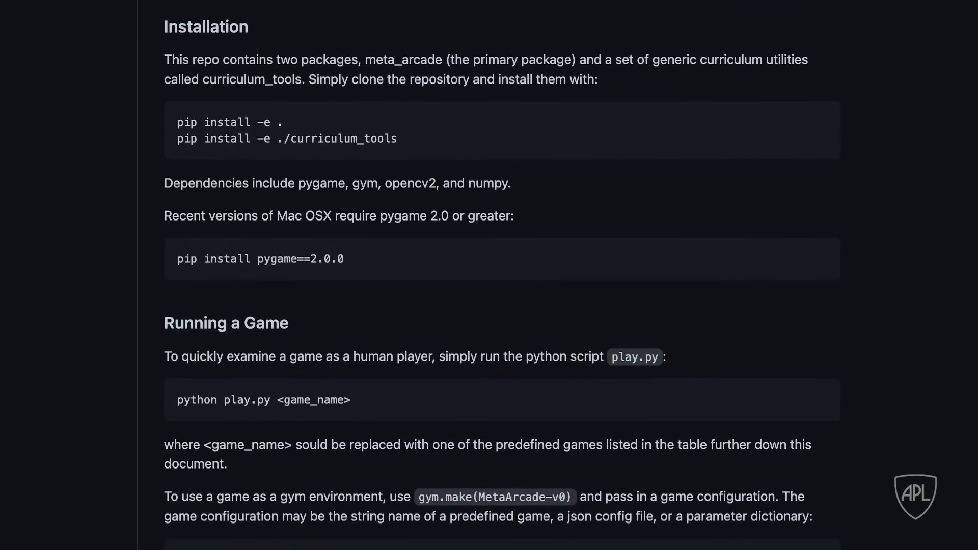
scroll("down", 3)
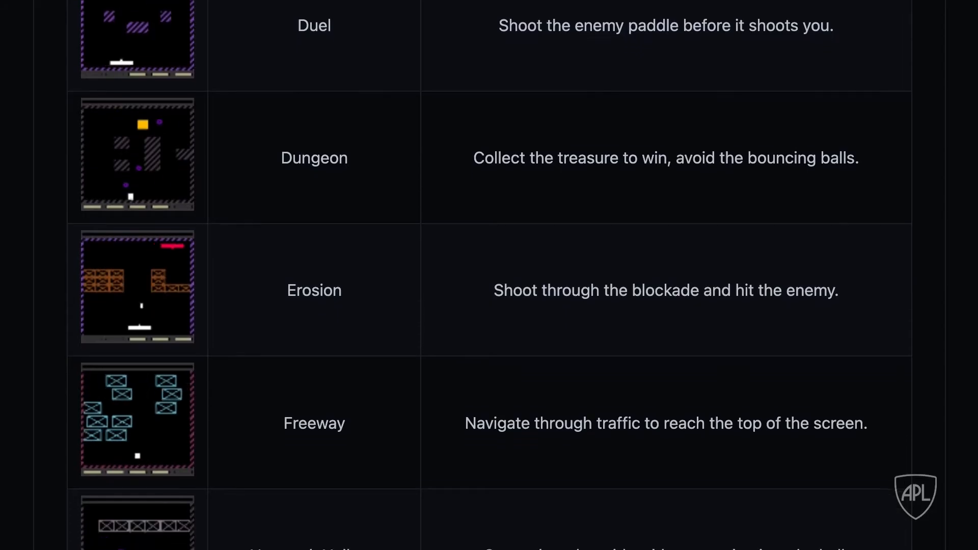